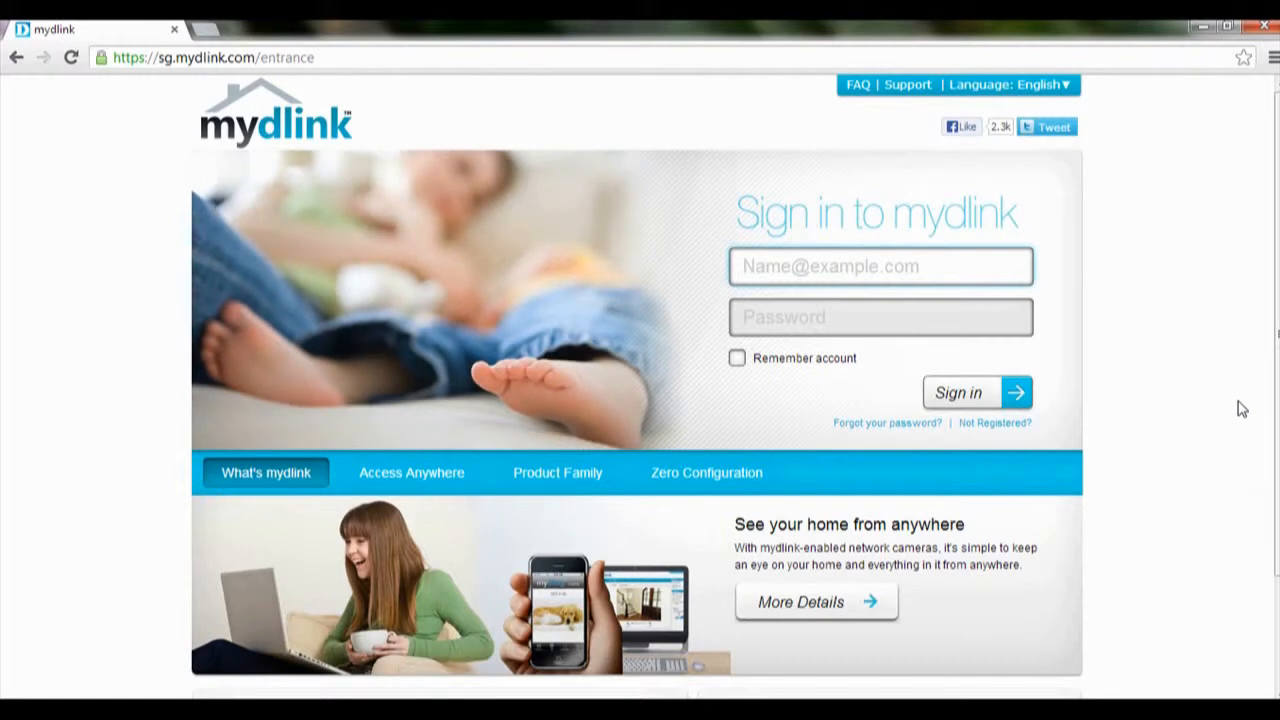
click(880, 266)
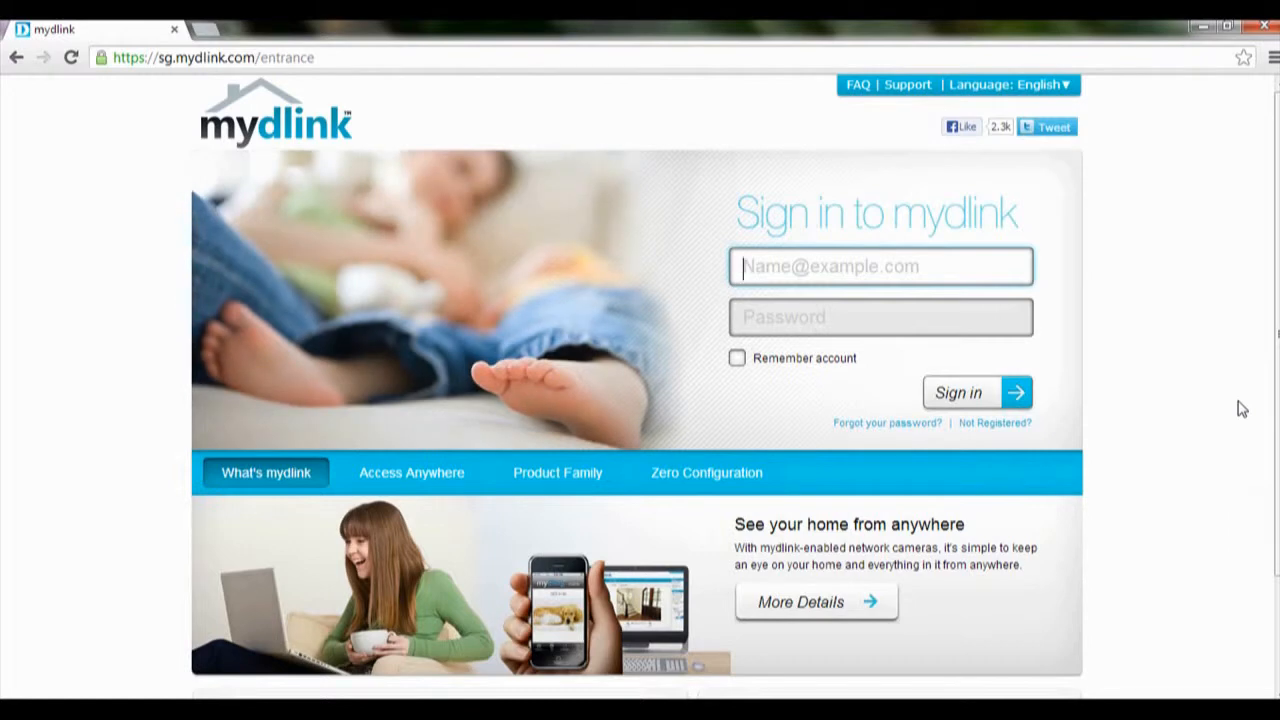
mouse_move(176, 212)
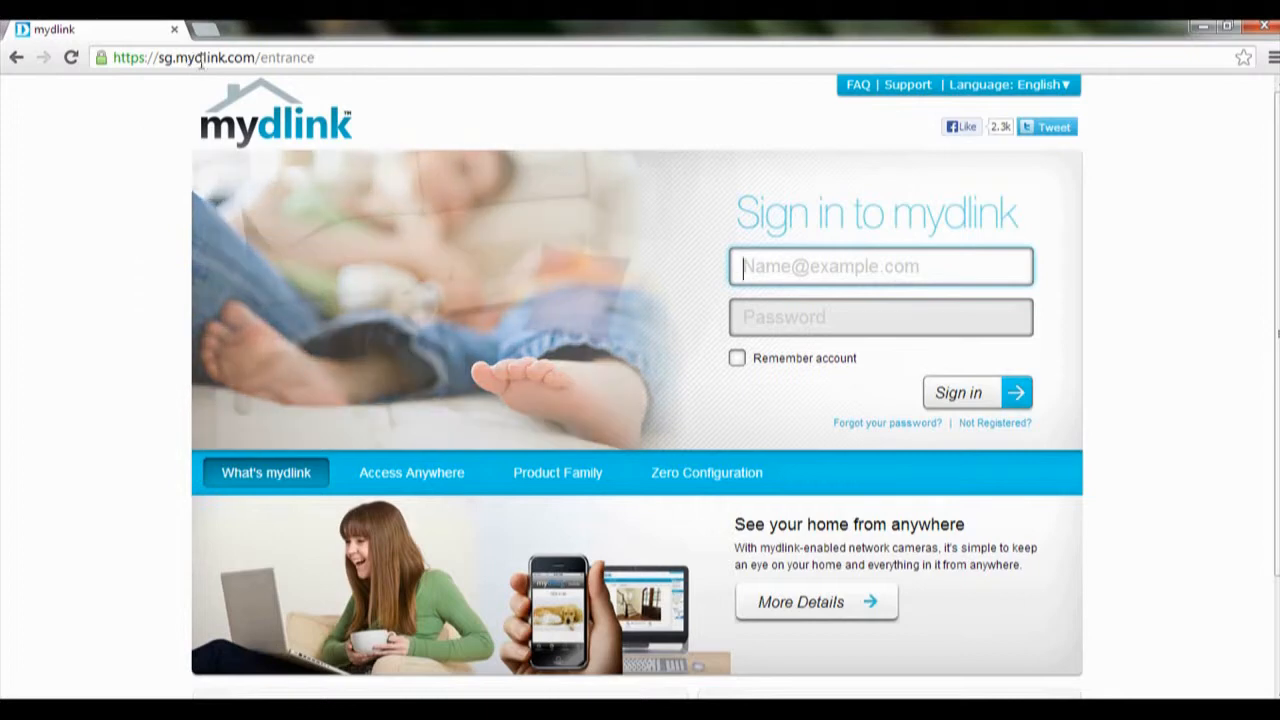
click(880, 266)
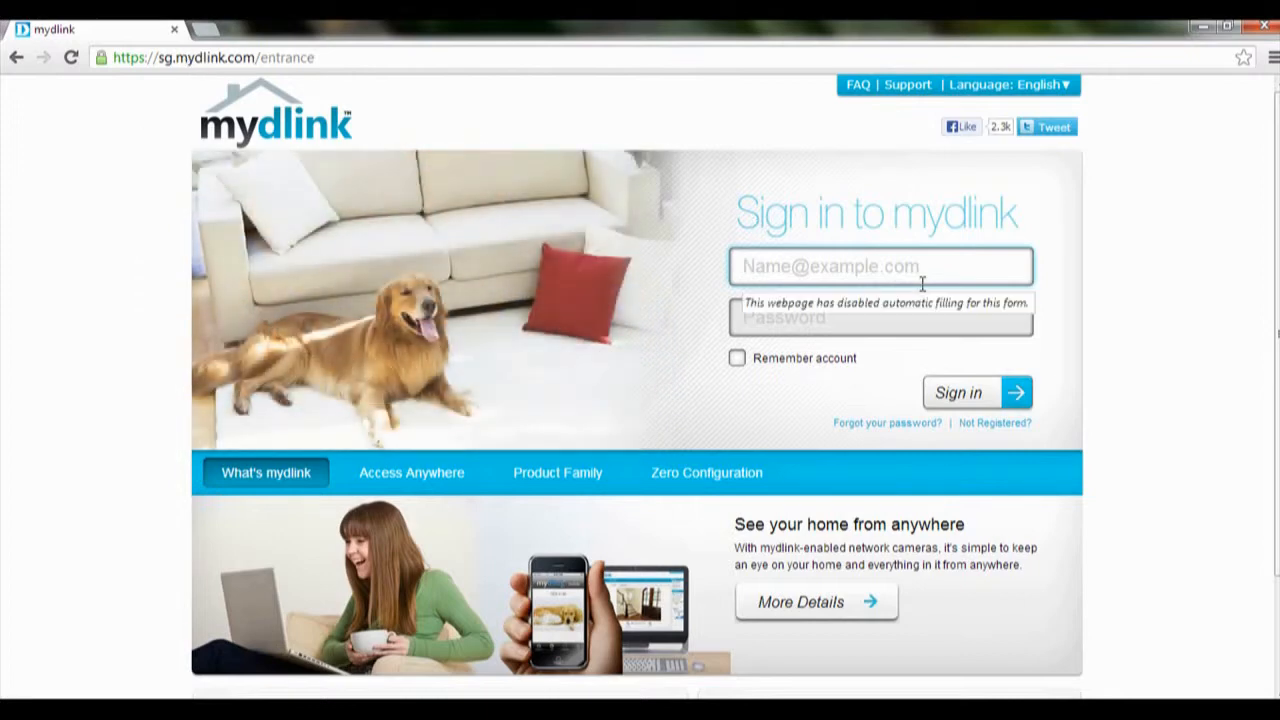
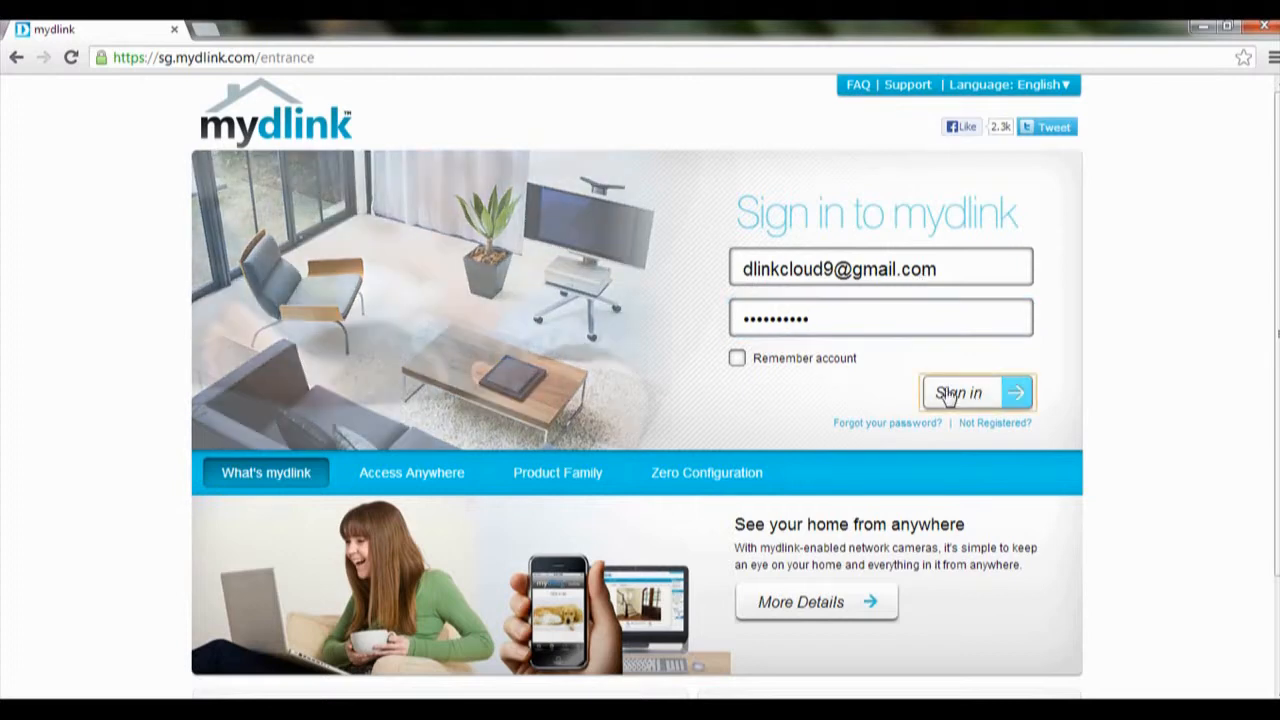
click(960, 390)
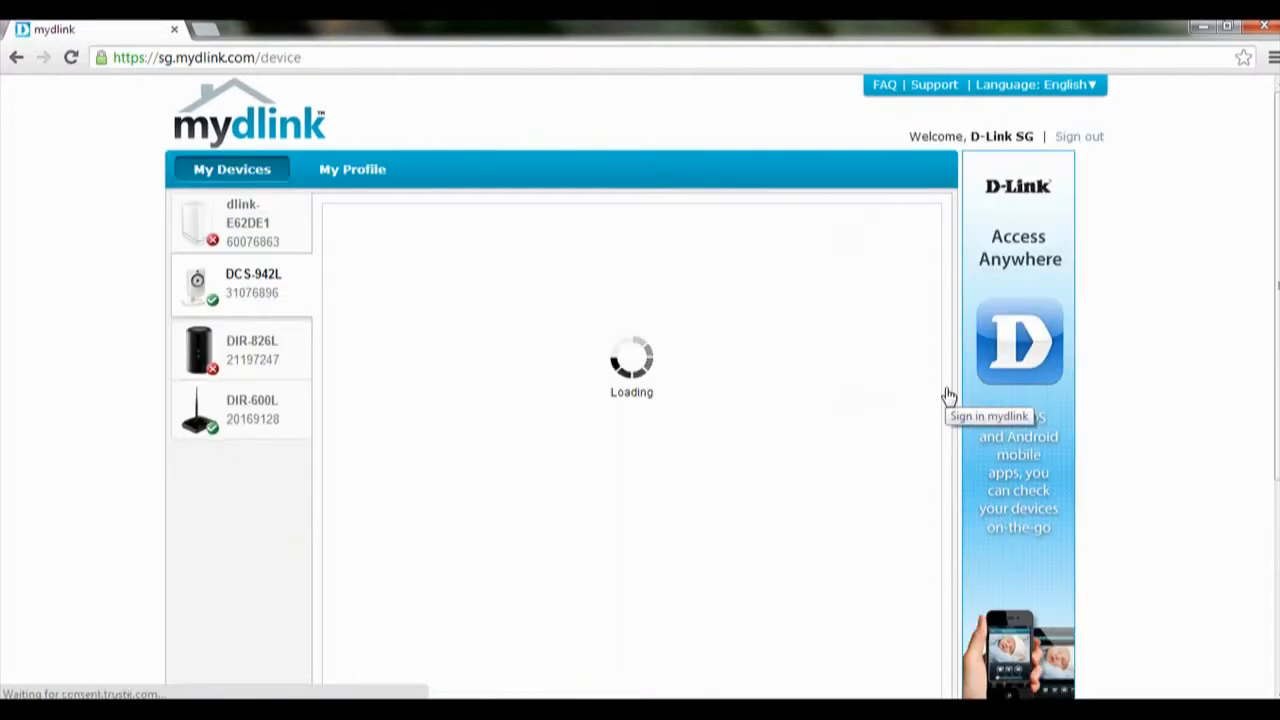
mouse_move(240, 304)
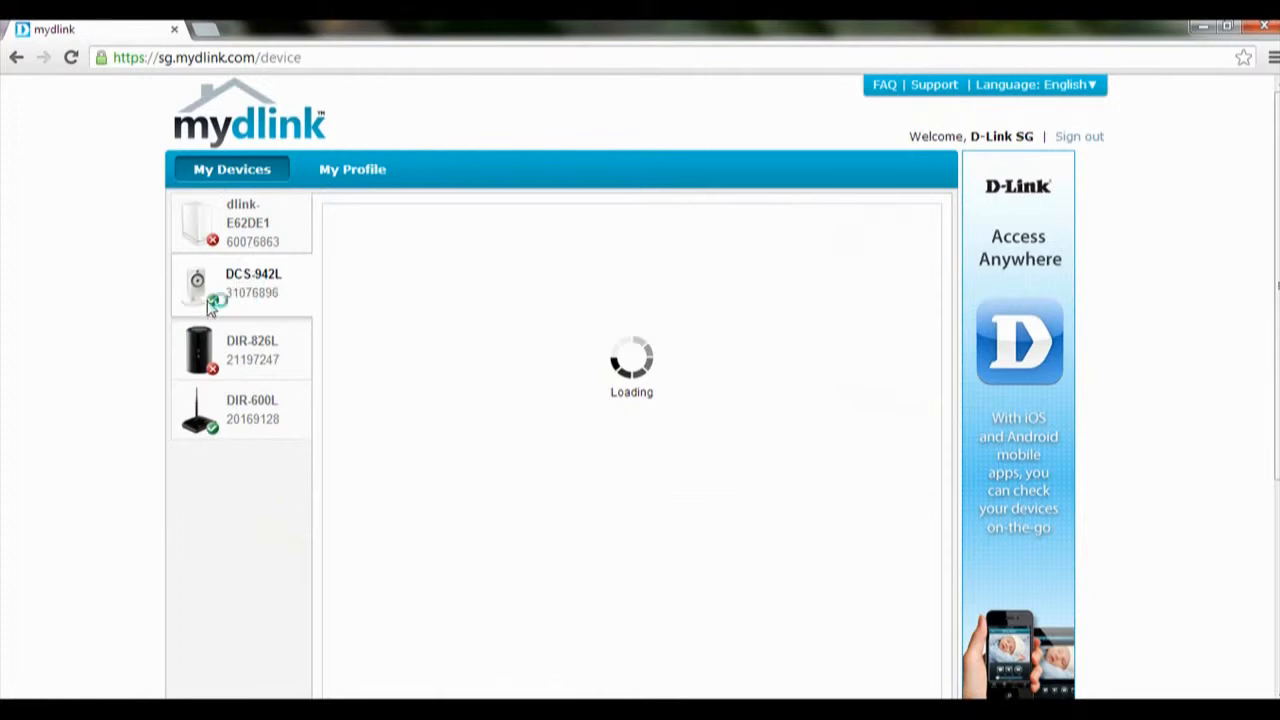
Step: Select the DCS-942L camera from My Devices so its live view begins connecting
click(252, 284)
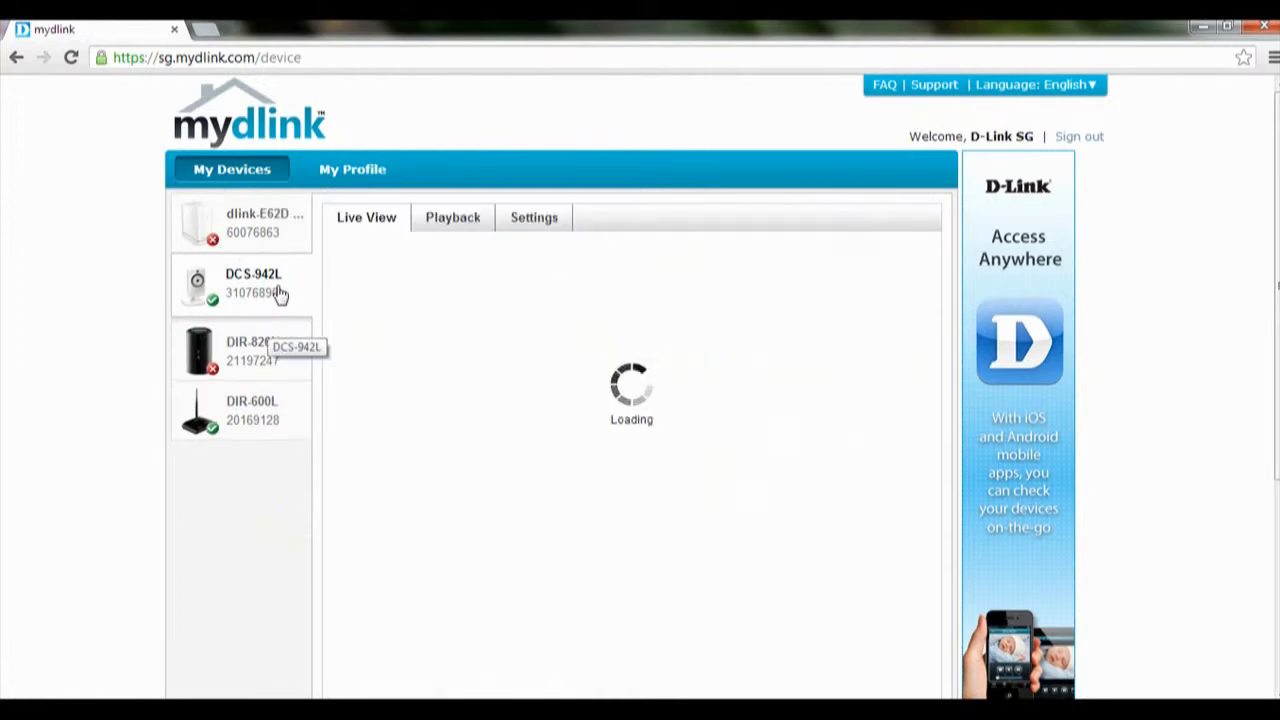
click(252, 284)
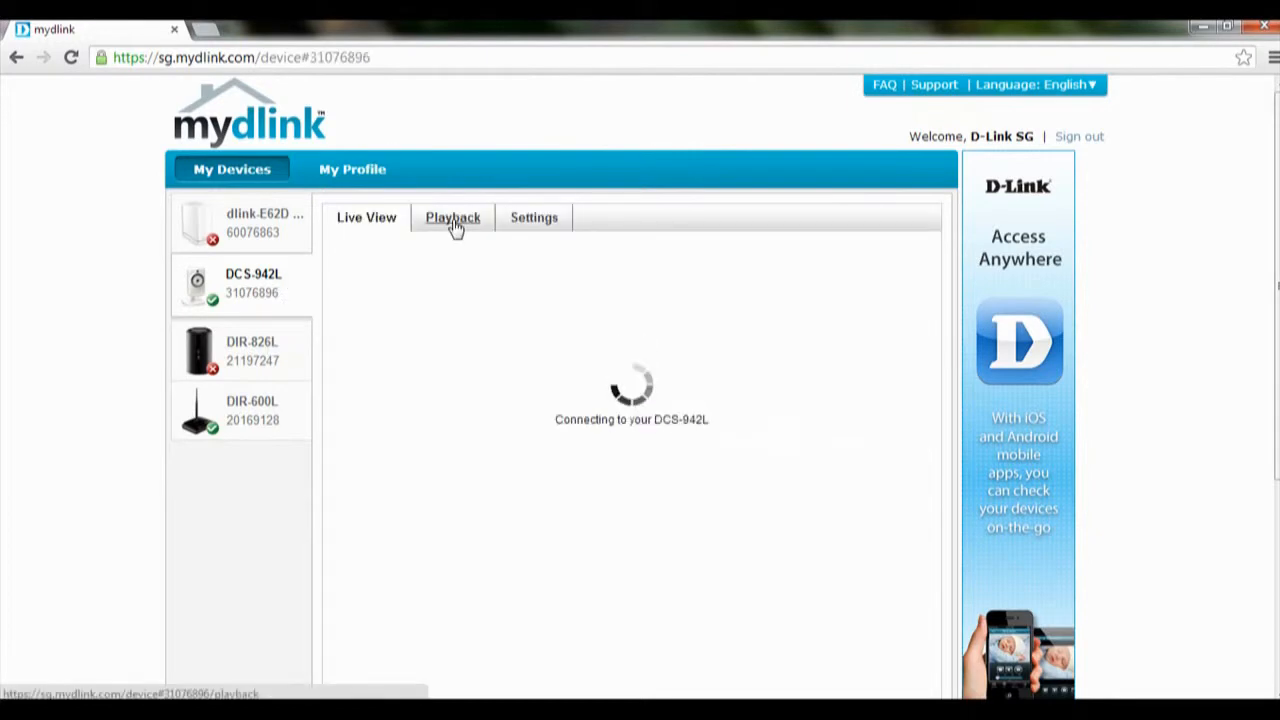
Step: In Playback, search recordings for 2013/01/01 across hours 0 to 23
click(452, 216)
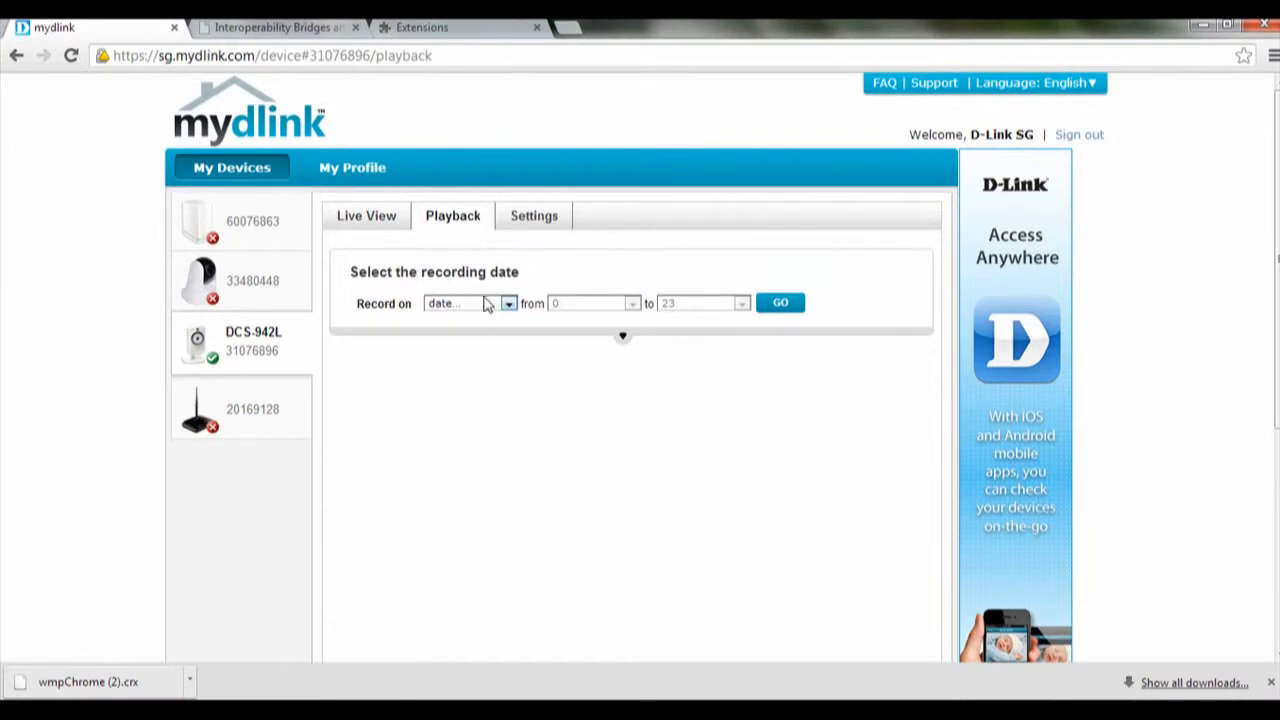
click(508, 304)
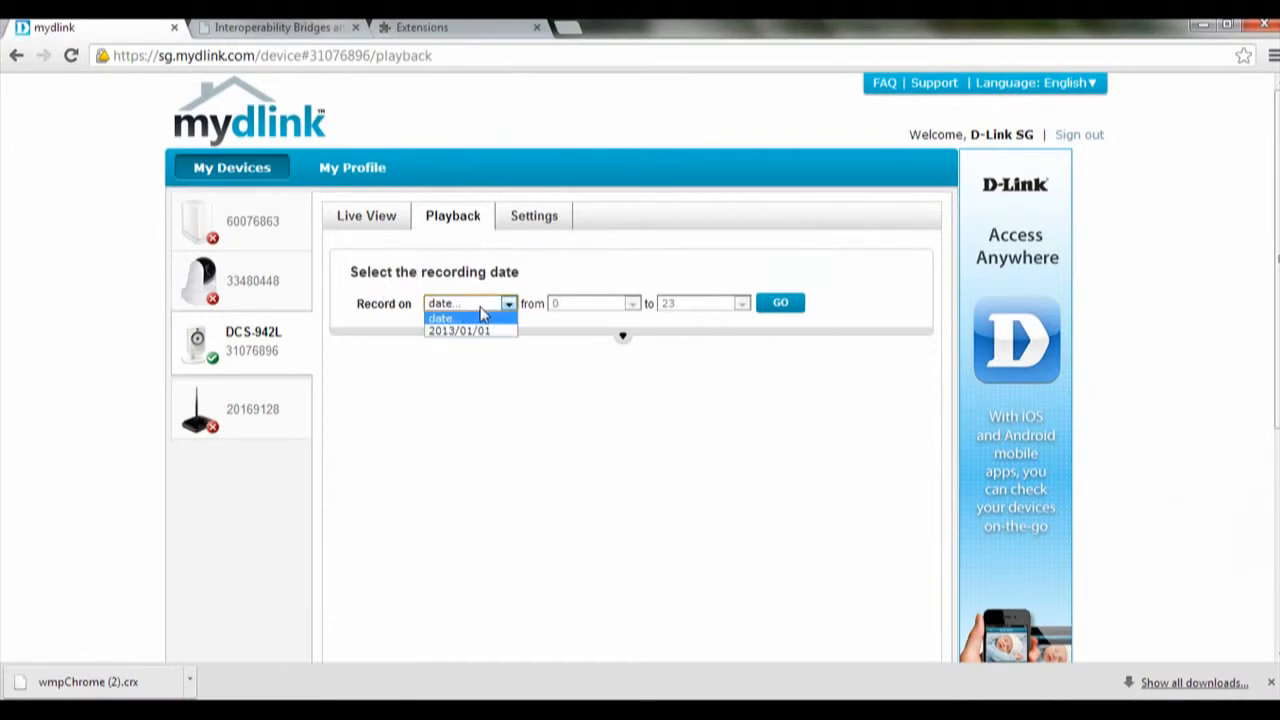
click(458, 330)
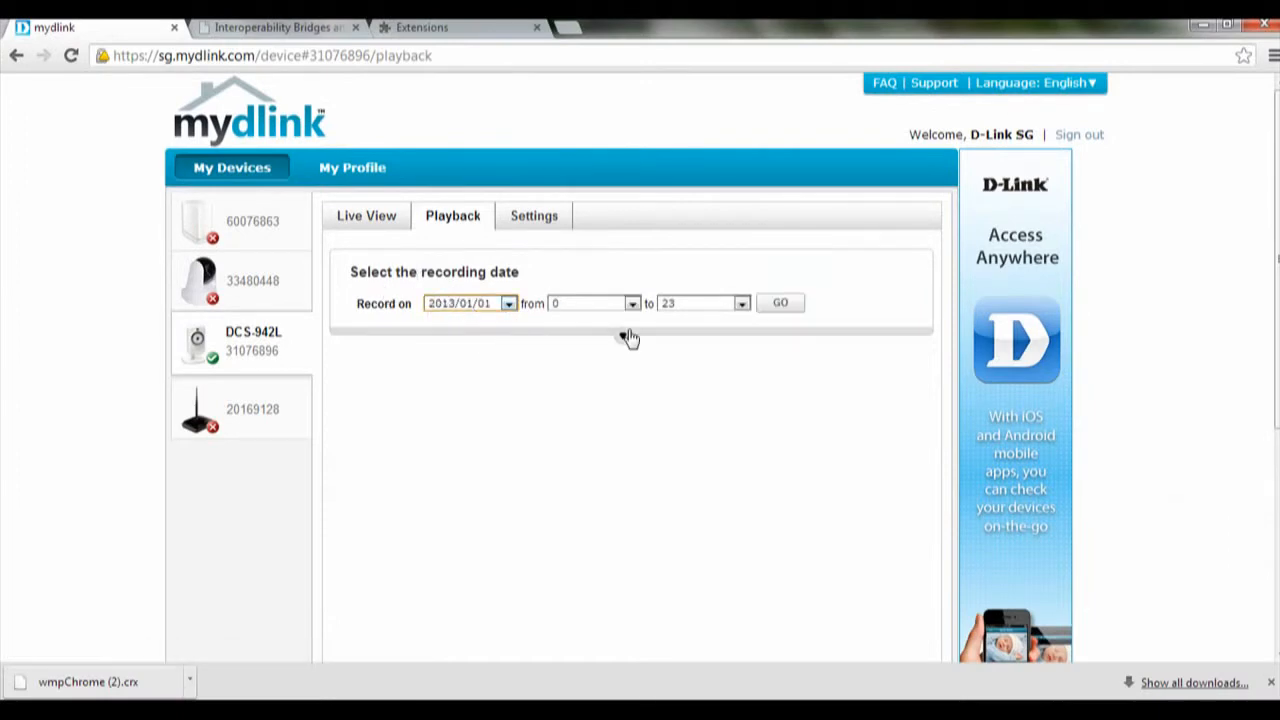
click(780, 304)
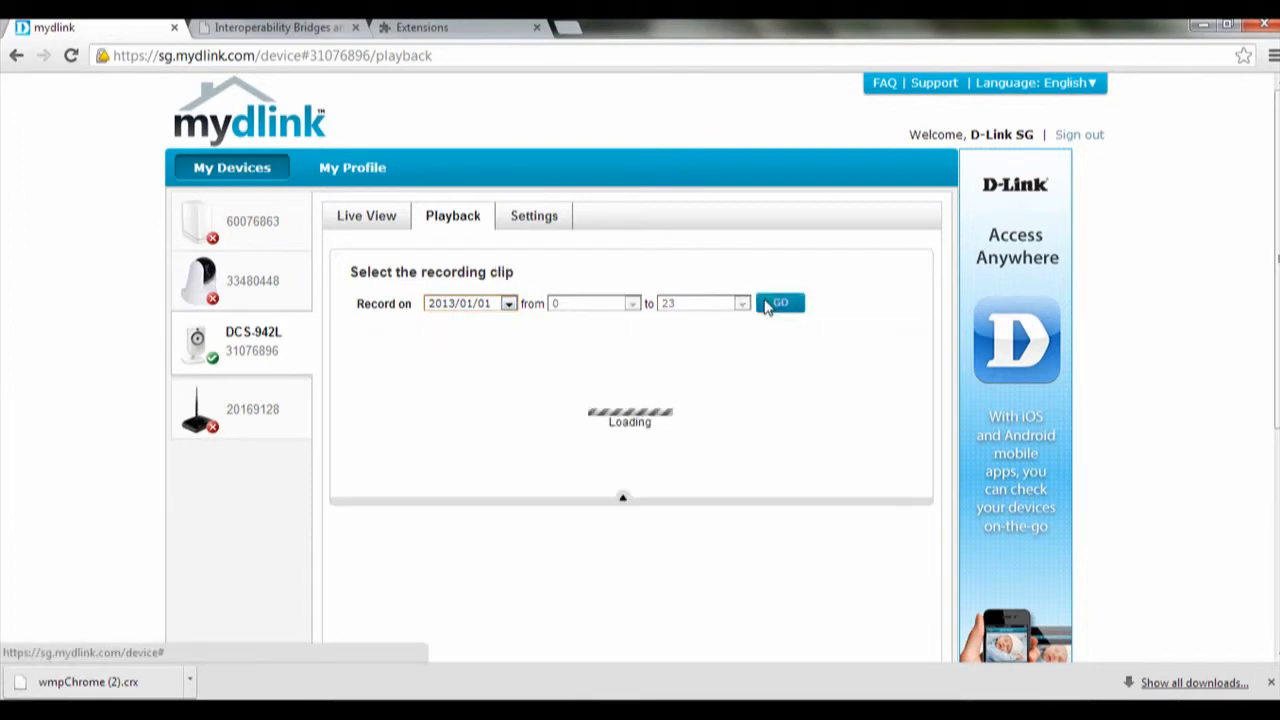
Step: Start the found 1:35 clip from 2013/01/01 in the embedded player
click(780, 304)
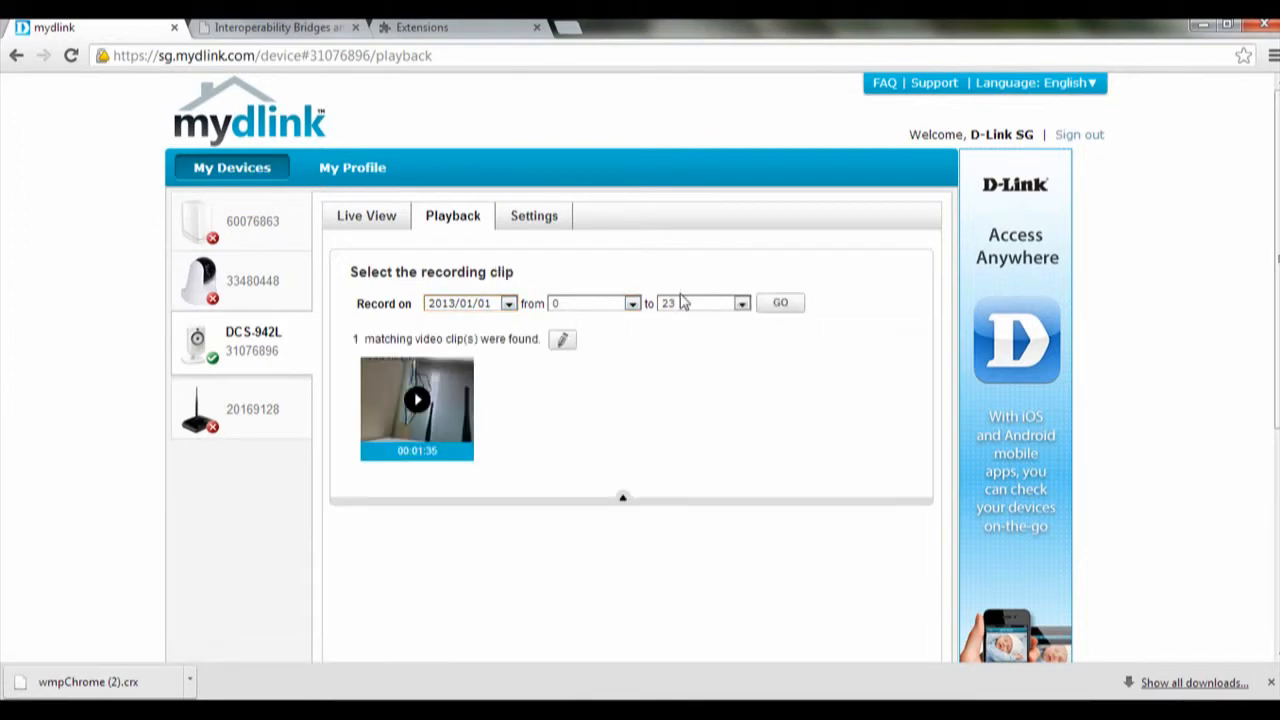
scroll(down, 3)
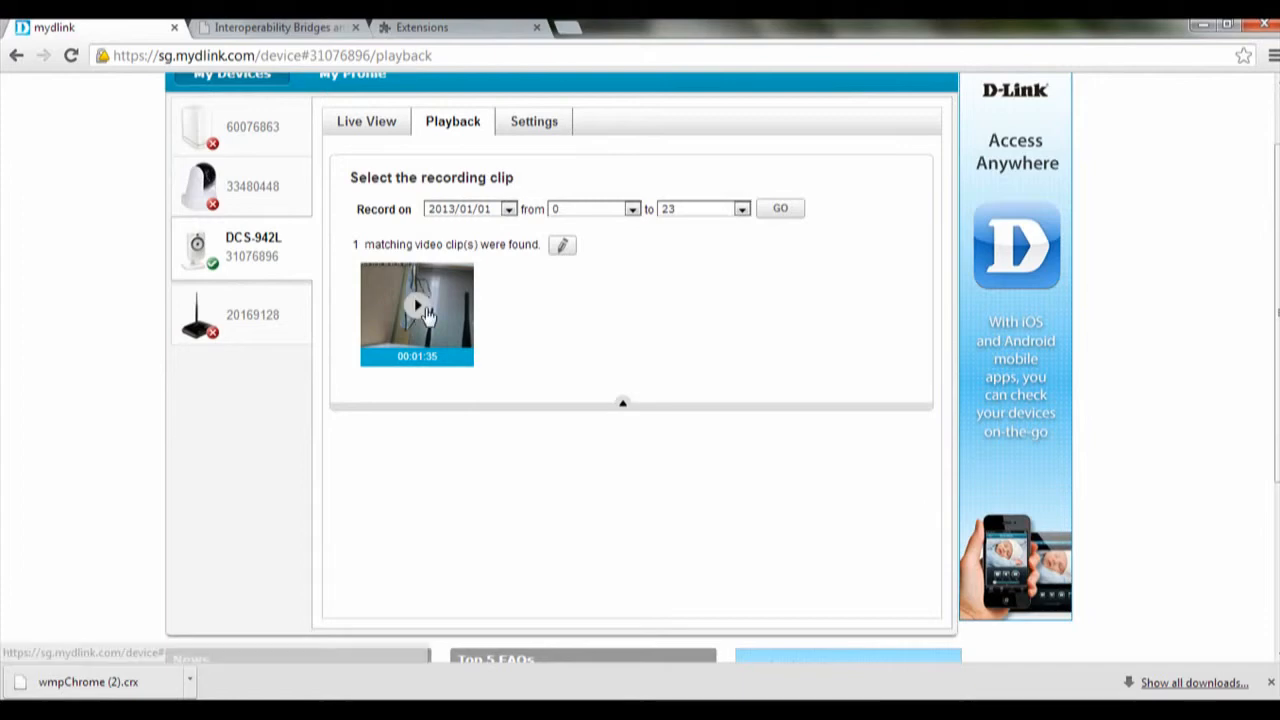
click(416, 304)
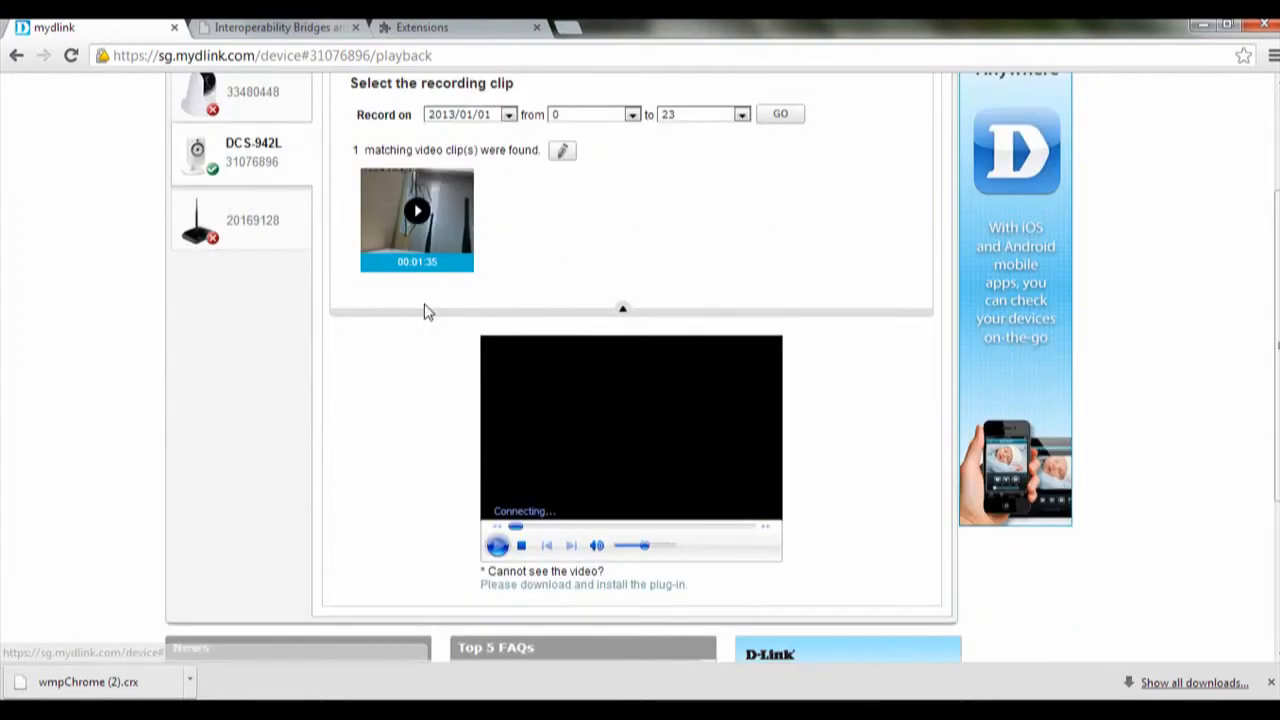